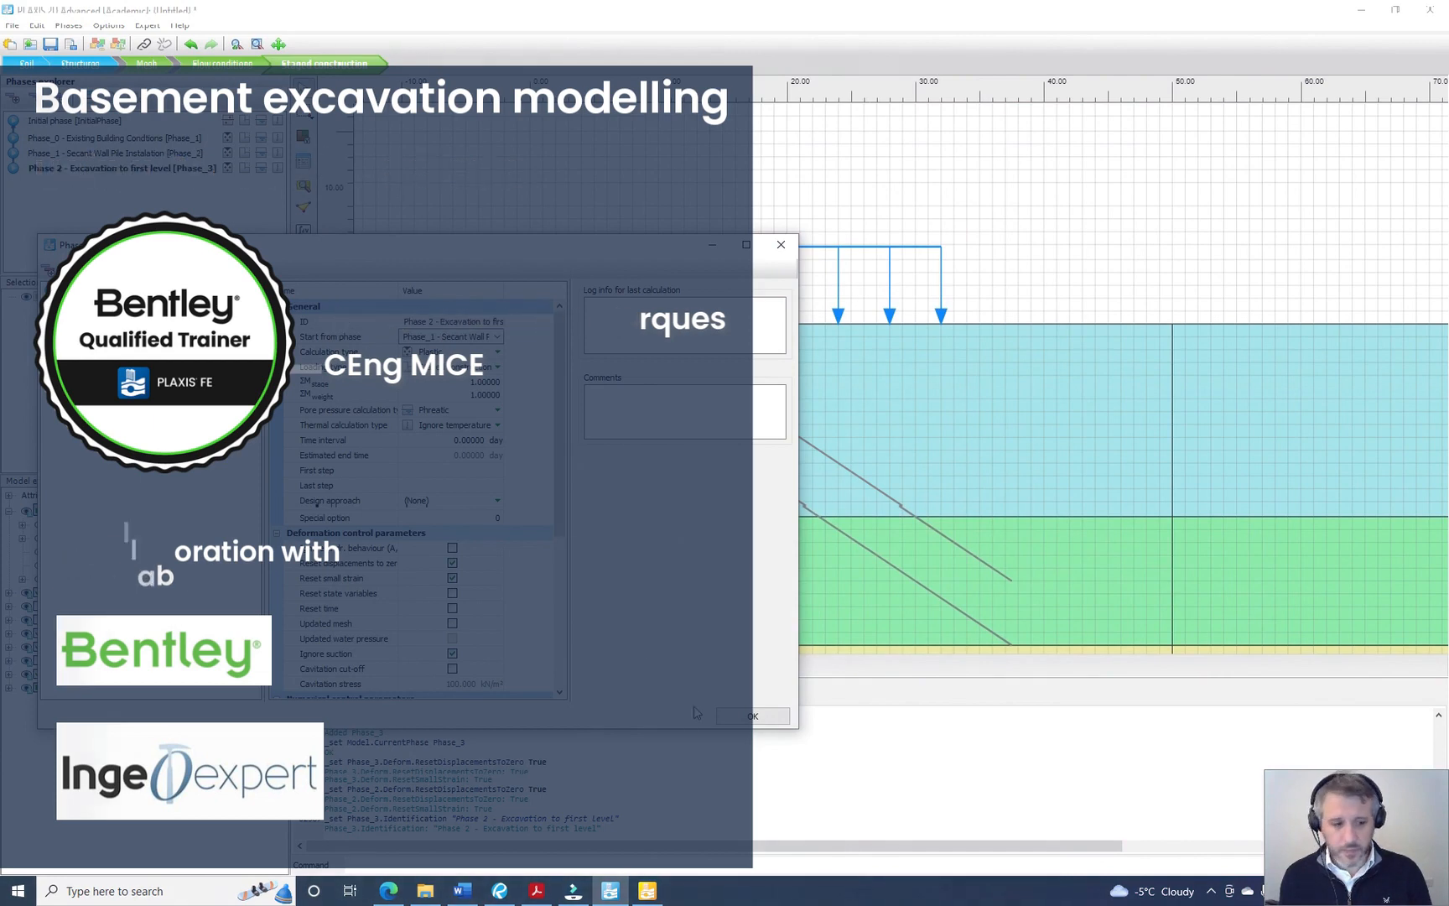
Step: In Modify soil layers, give layer 1 Soft Clay (Method A) and layer 2 Stiff layer
{"action": "left_click", "coordinate": [751, 715]}
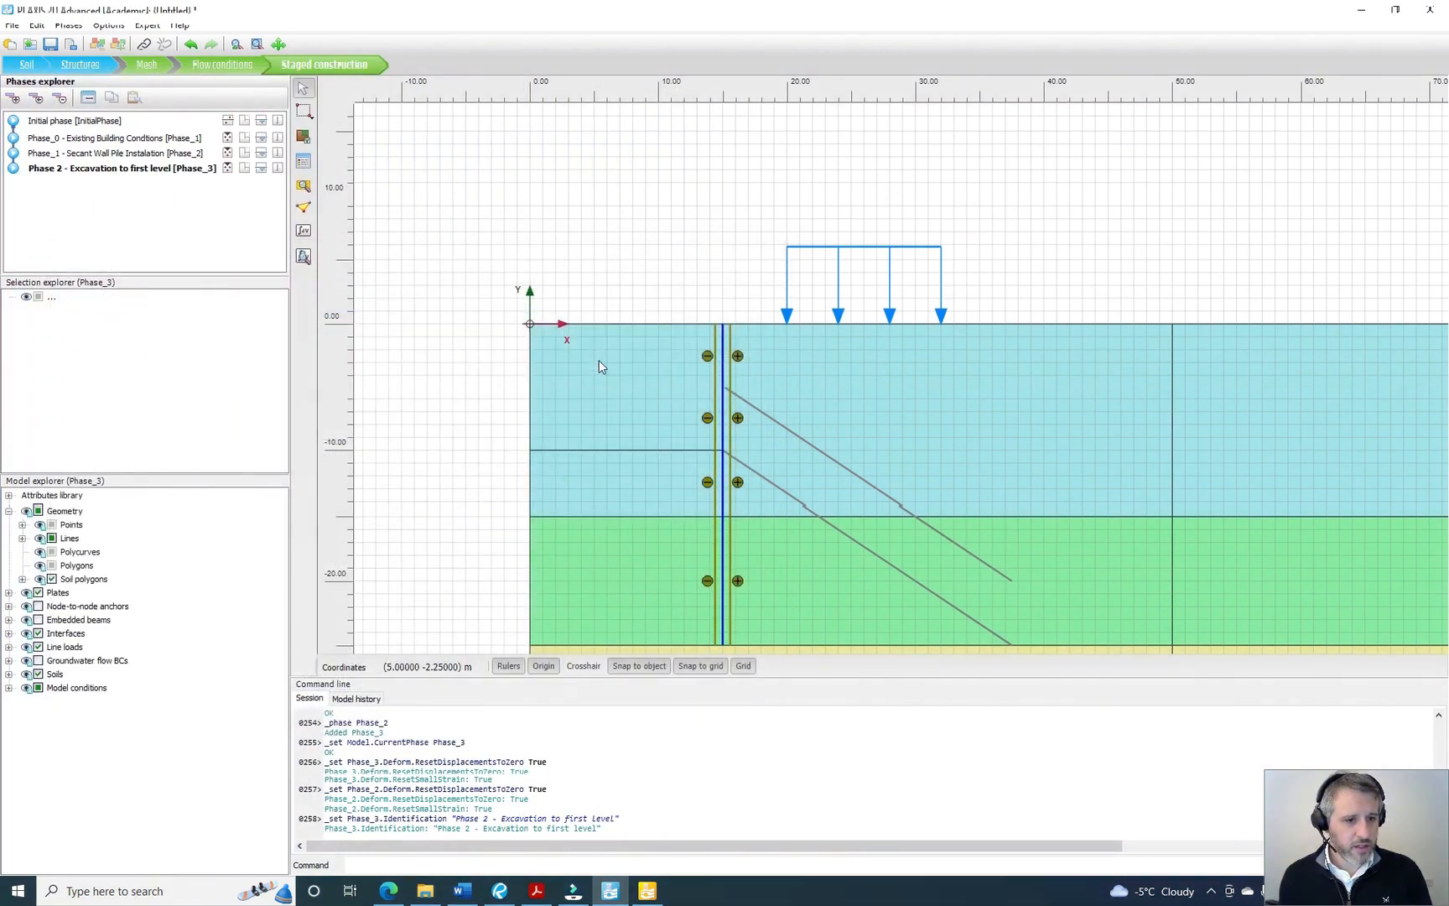
{"action": "left_click", "coordinate": [619, 356]}
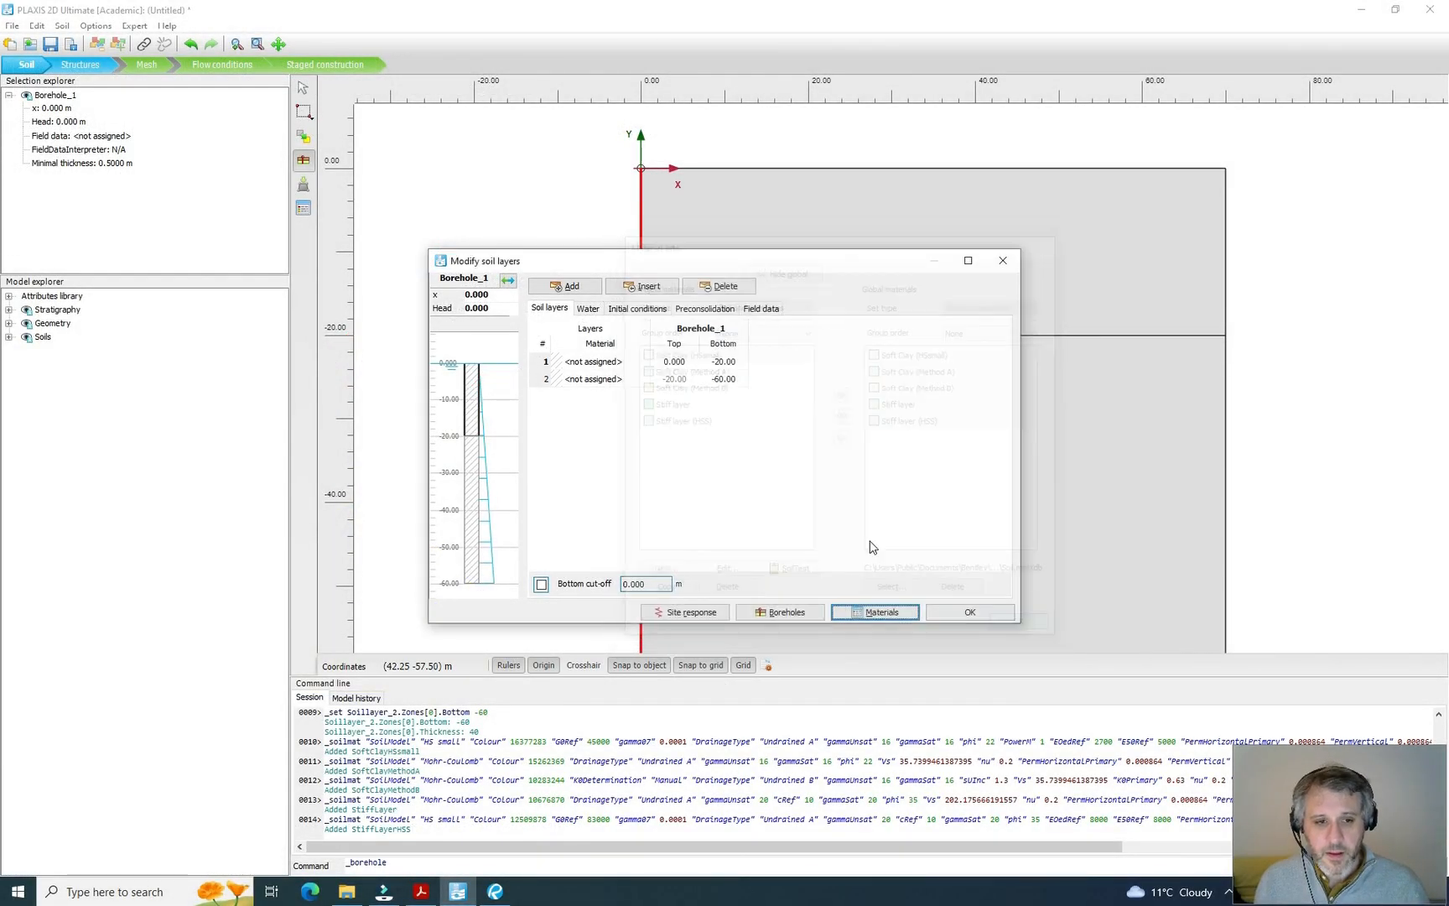
{"action": "left_click", "coordinate": [626, 361]}
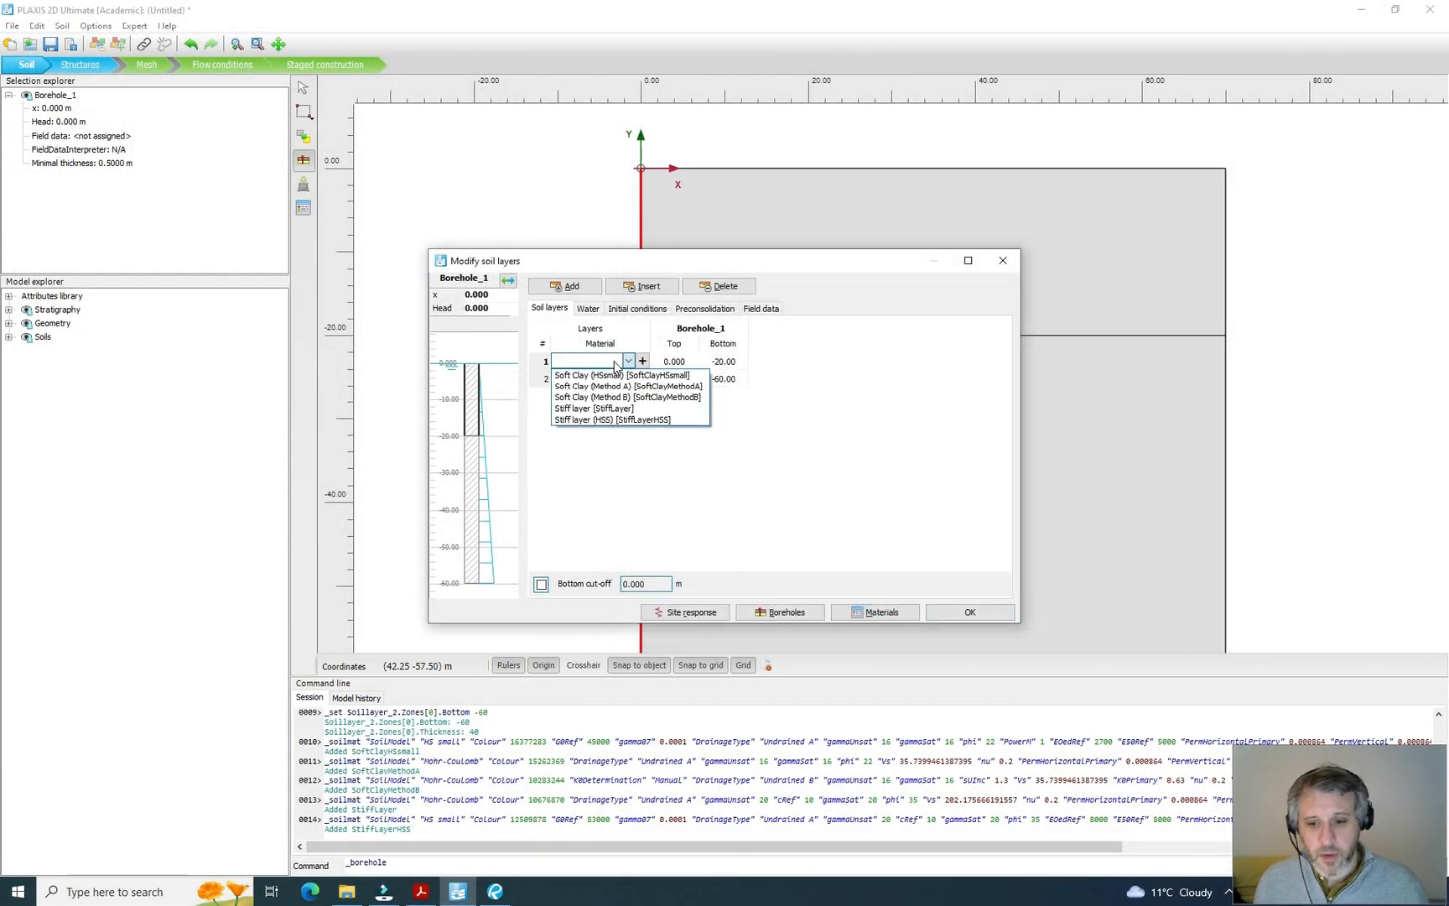
{"action": "mouse_move", "coordinate": [628, 386]}
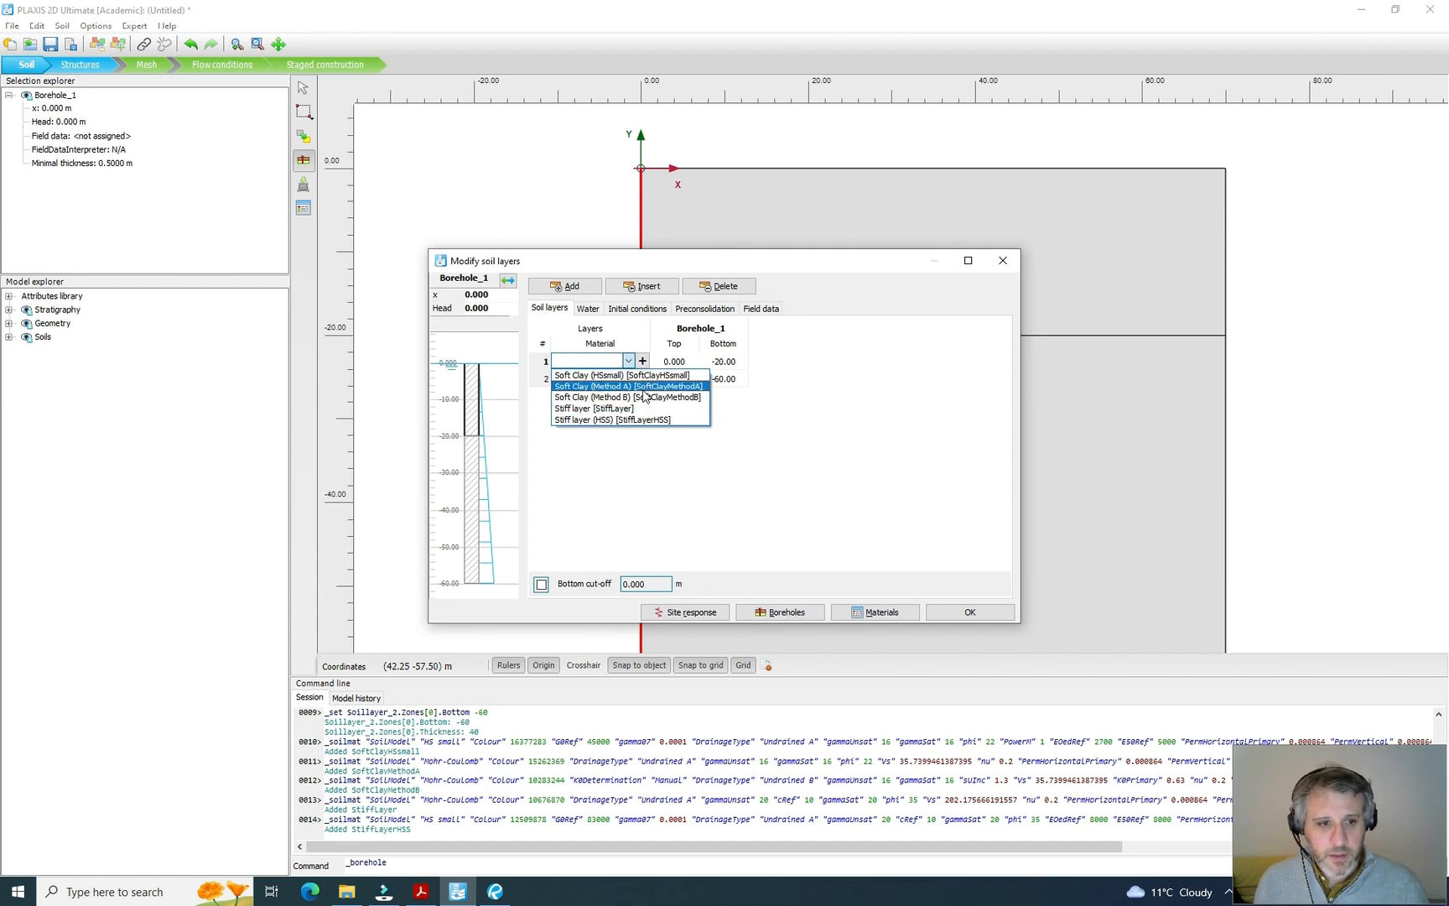
{"action": "left_click", "coordinate": [621, 385]}
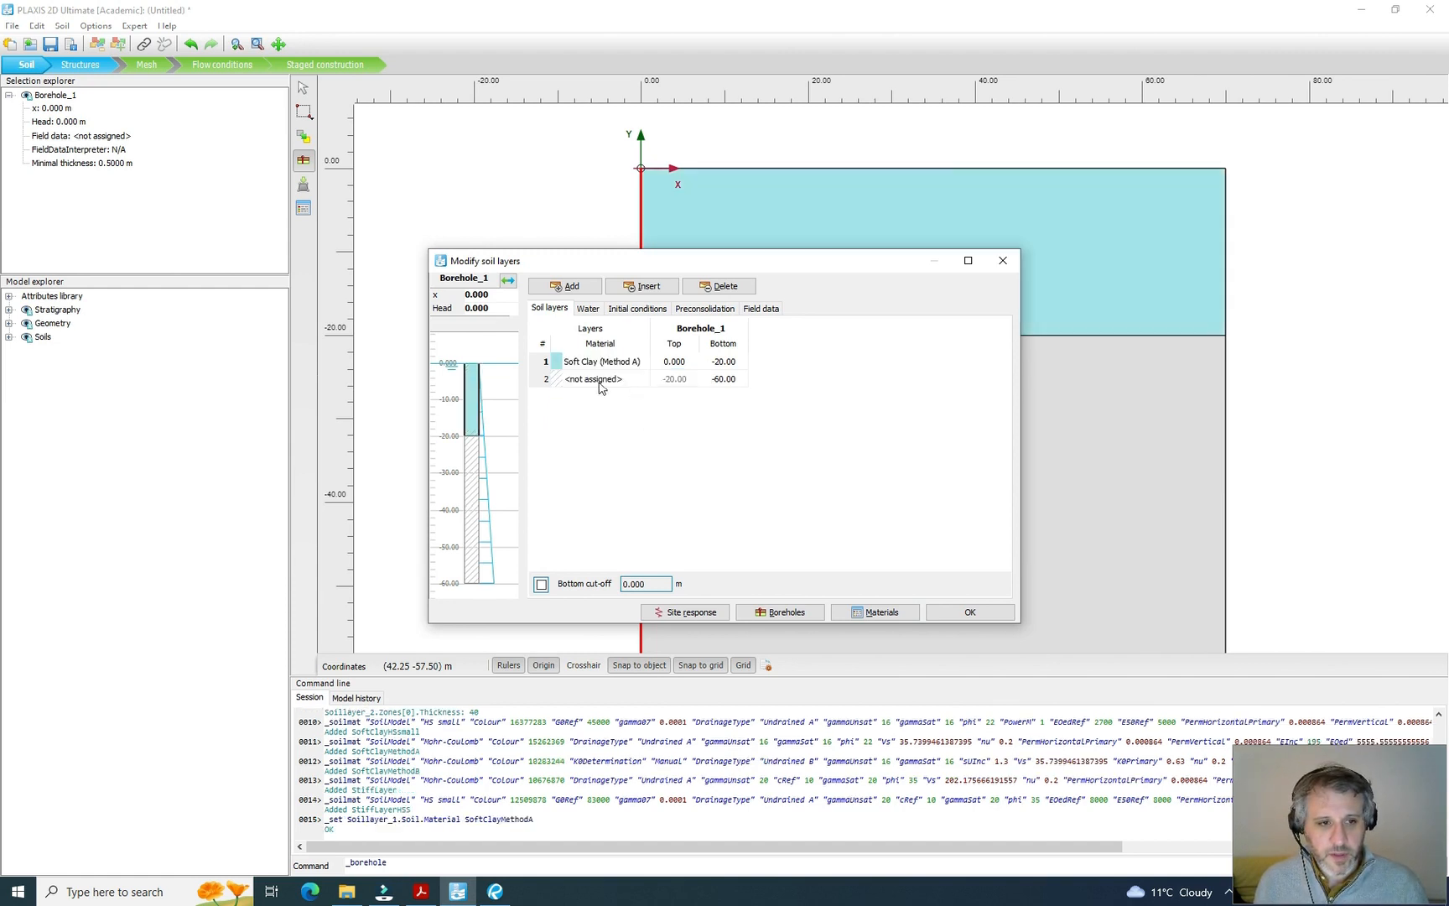
{"action": "left_click", "coordinate": [590, 379]}
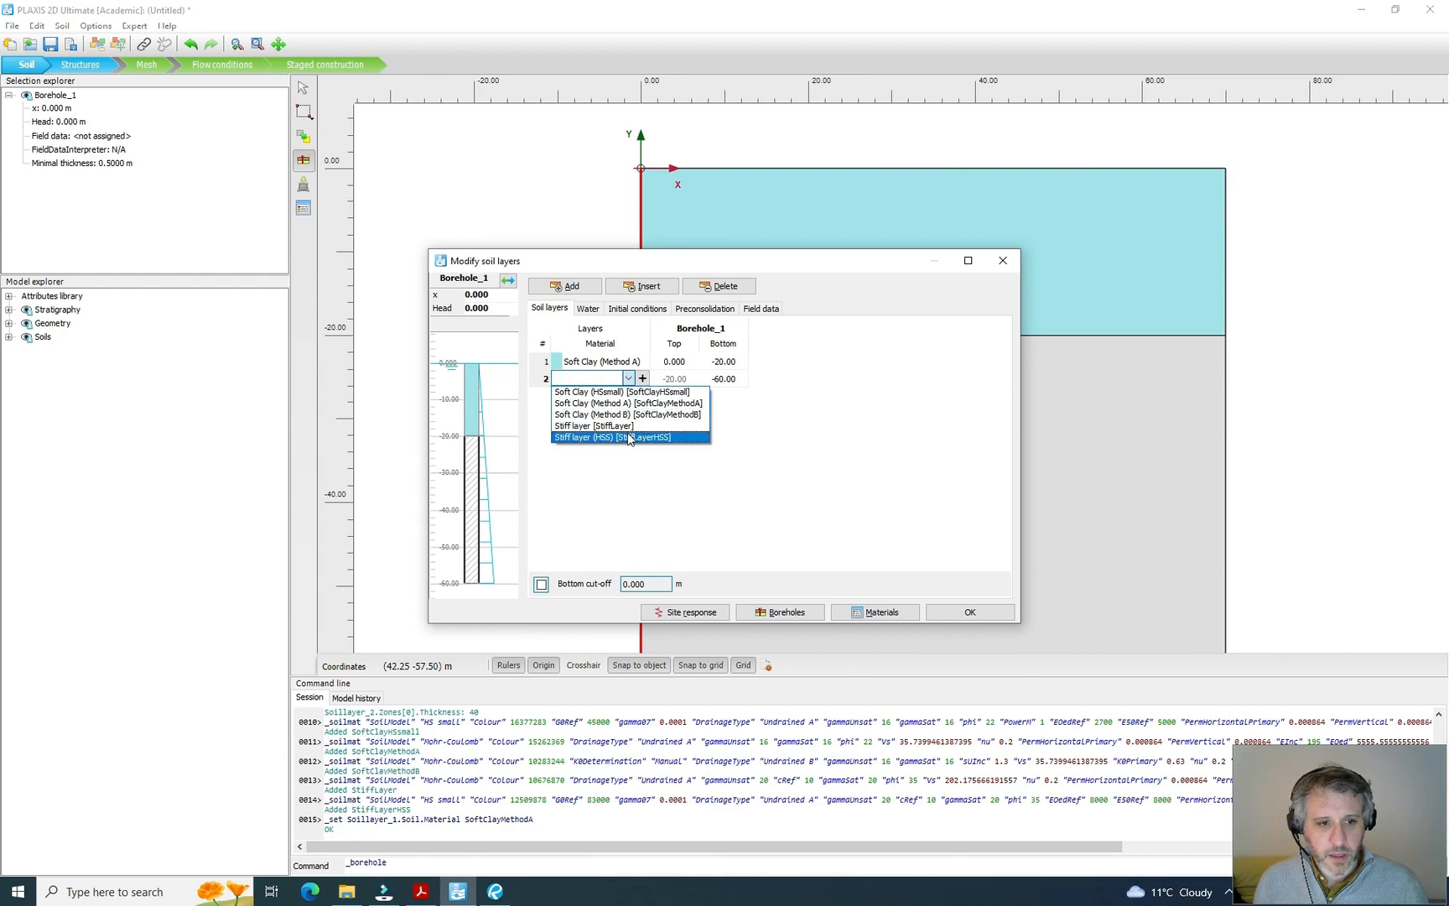
{"action": "mouse_move", "coordinate": [591, 425]}
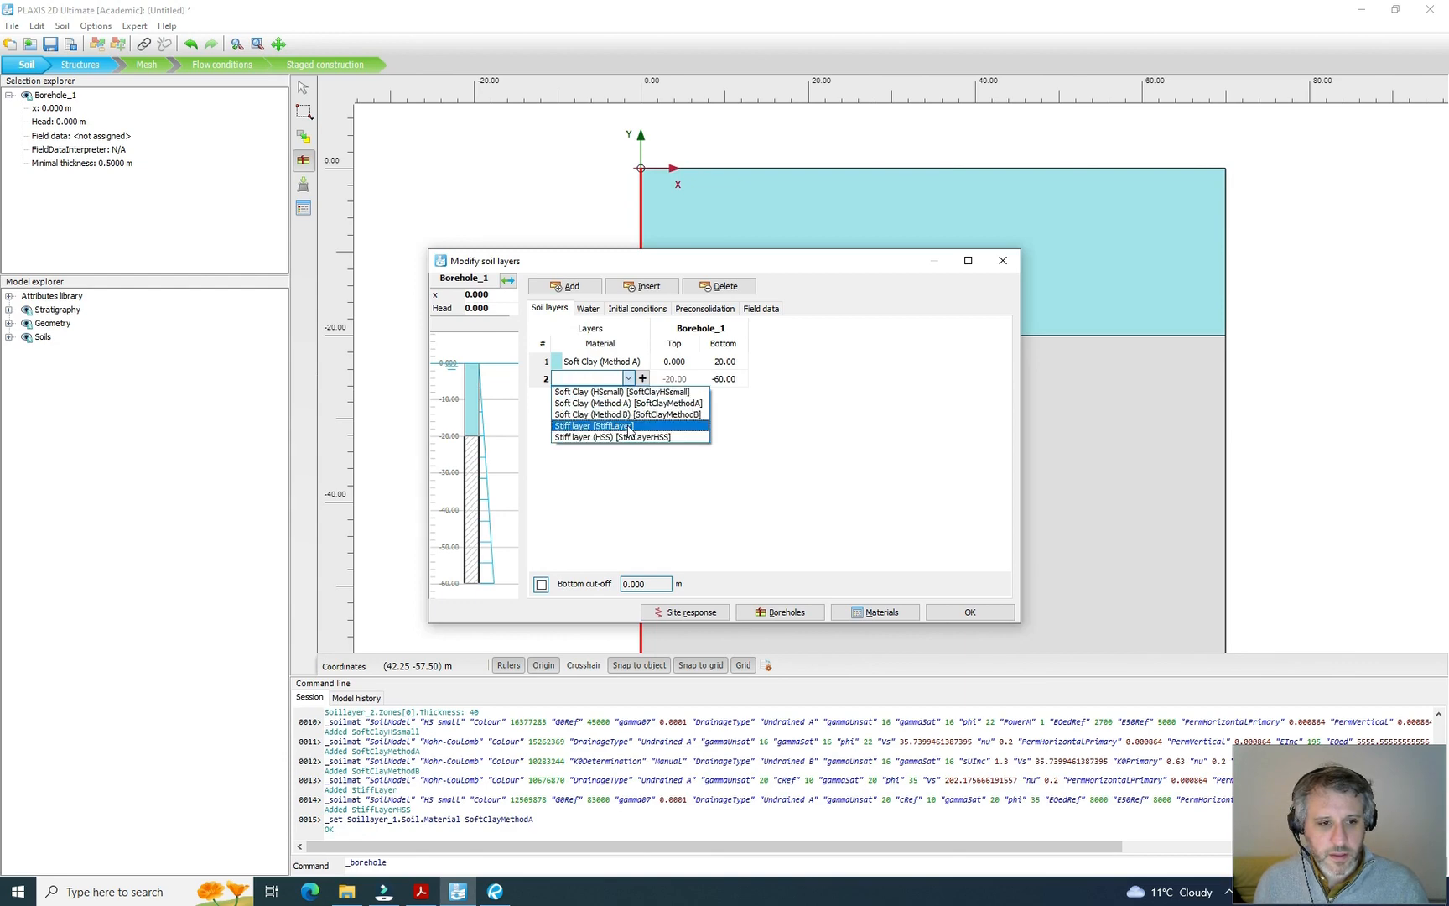
{"action": "left_click", "coordinate": [592, 426]}
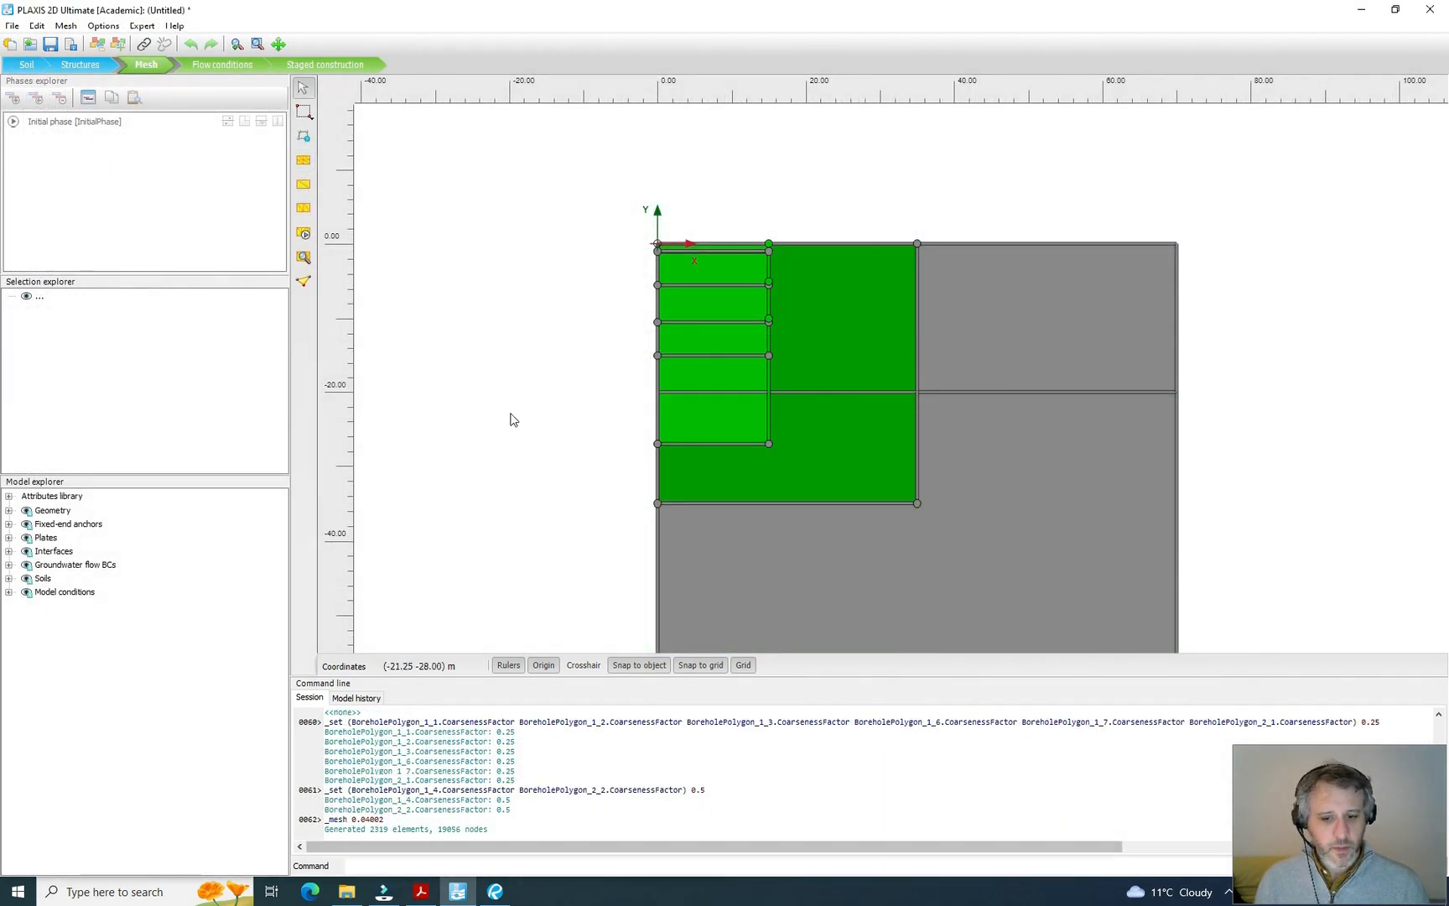
{"action": "mouse_move", "coordinate": [303, 256]}
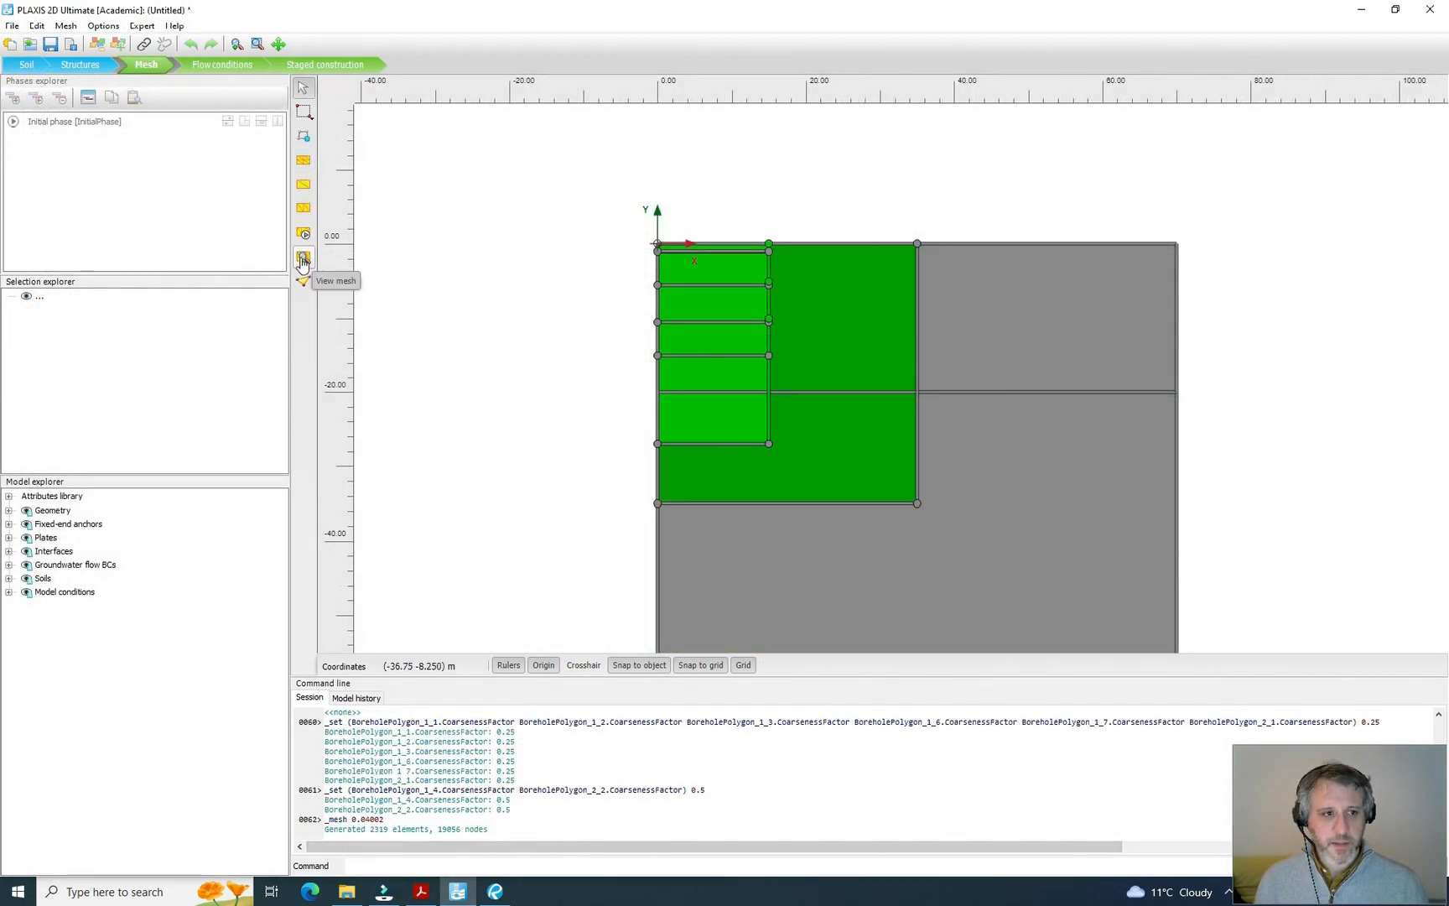
Step: Display the generated mesh in PLAXIS 2D Output as a connectivity plot
{"action": "left_click", "coordinate": [302, 256]}
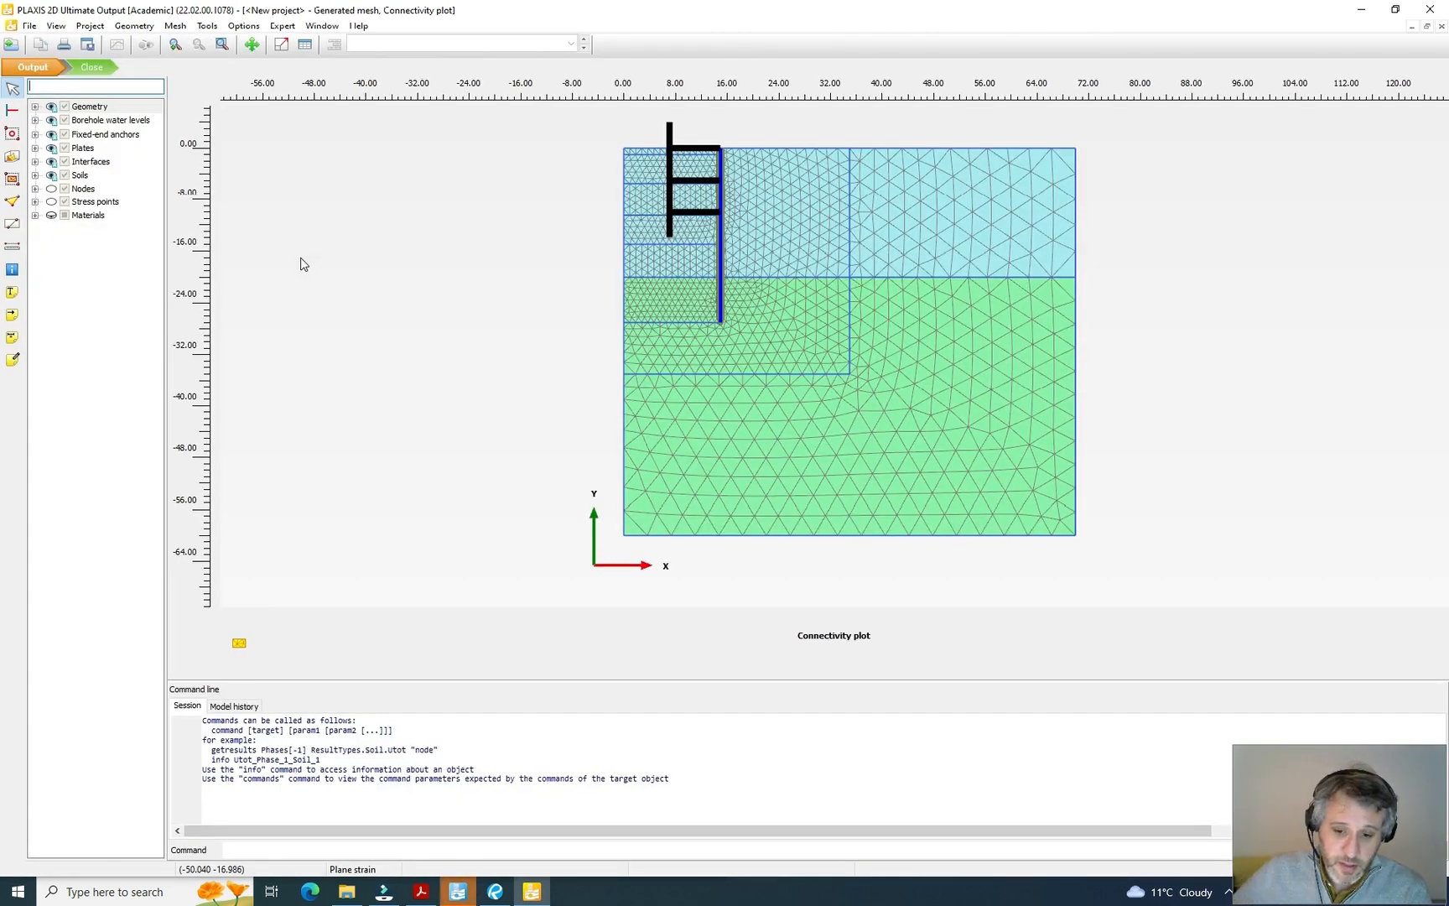
{"action": "mouse_move", "coordinate": [753, 354]}
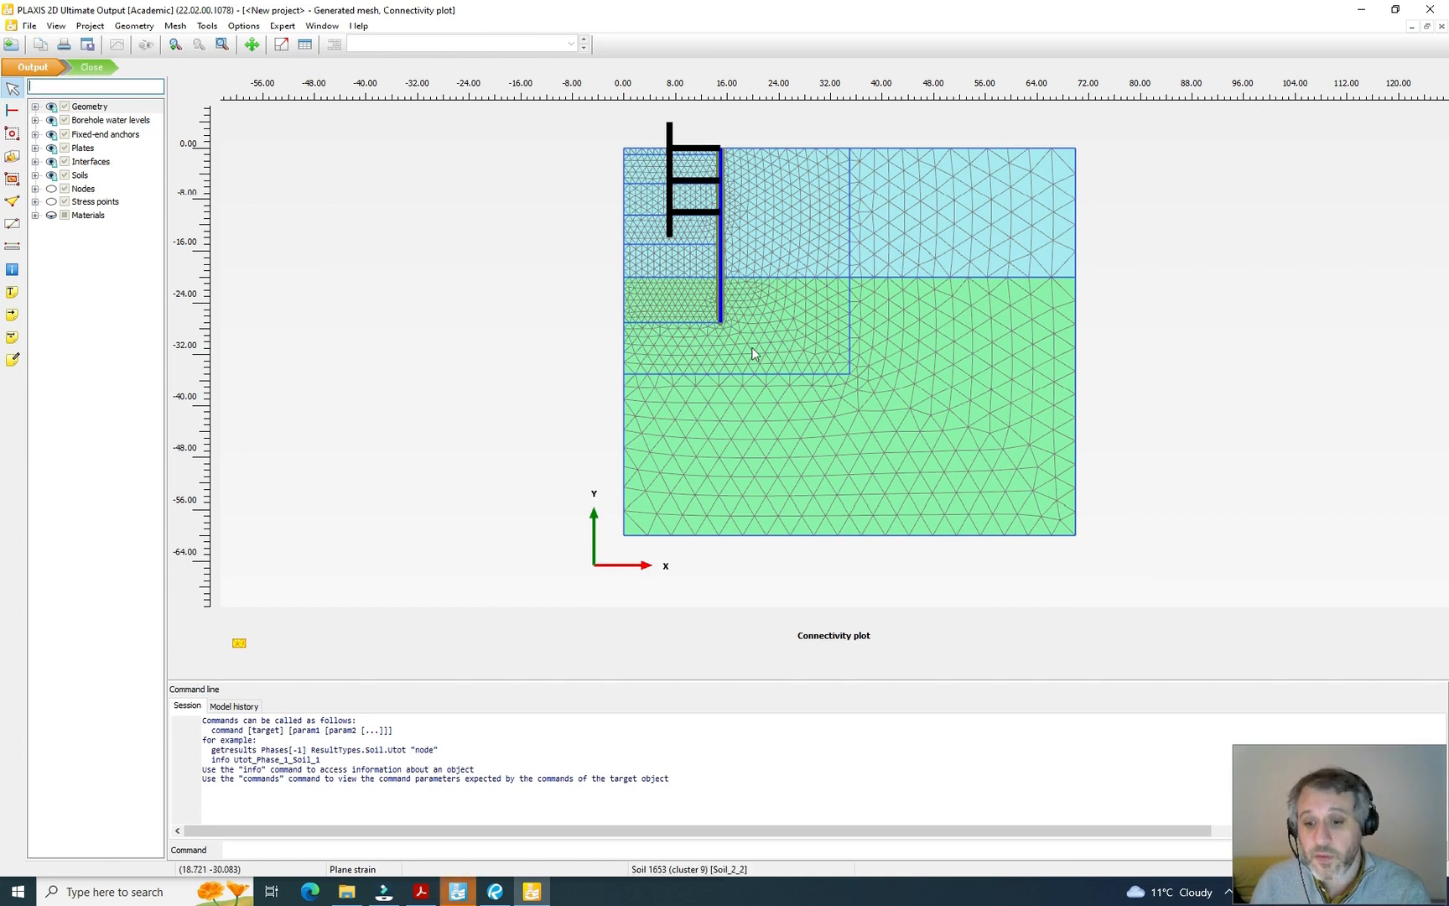
{"action": "mouse_move", "coordinate": [202, 25]}
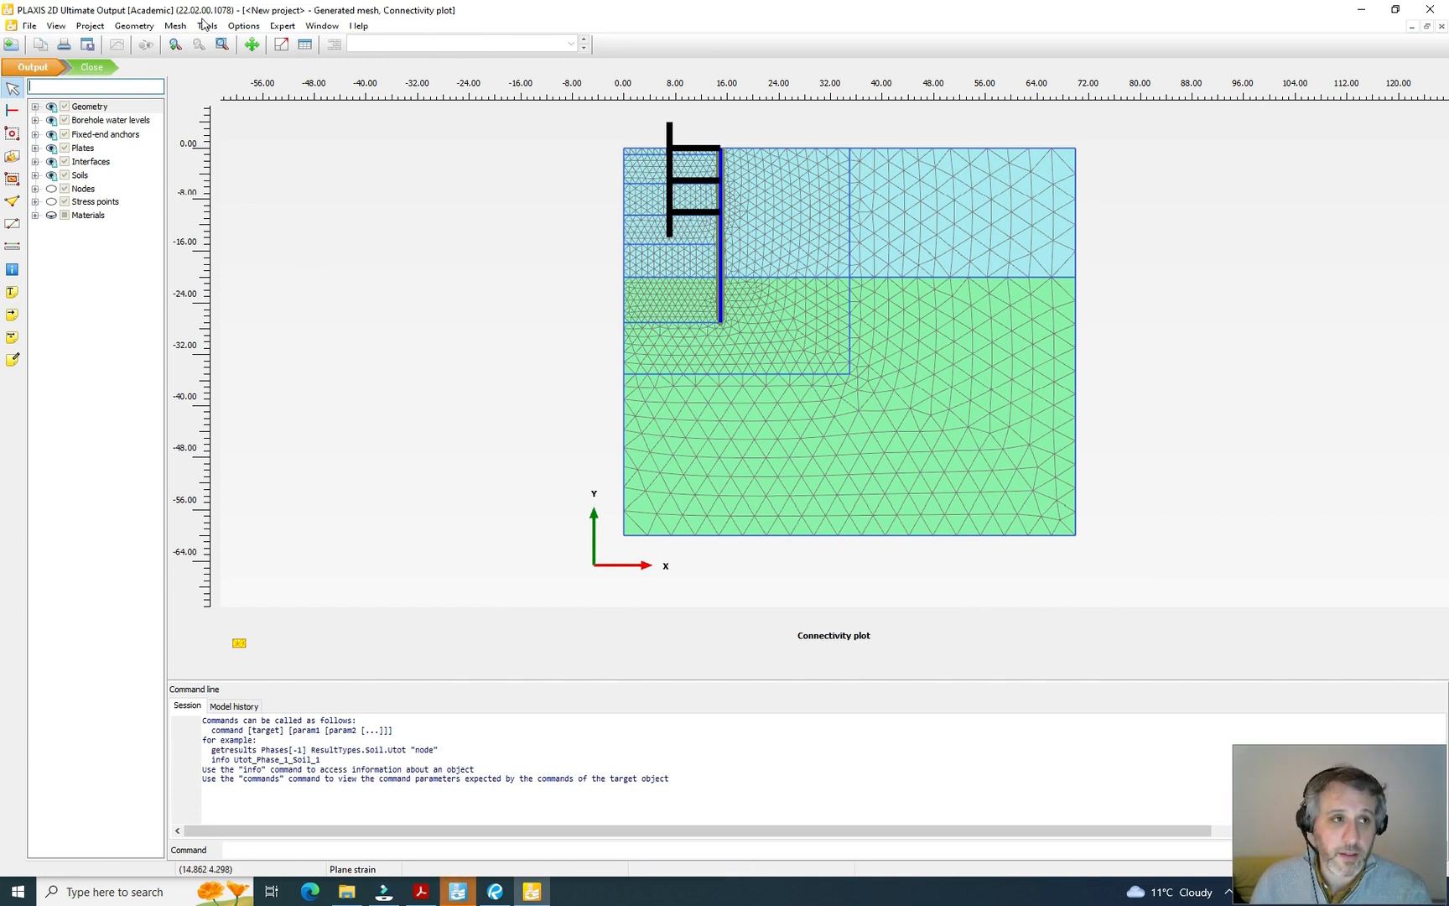
Step: Review the mesh around the wall and anchors, then switch windows back to PLAXIS 2D
{"action": "left_click", "coordinate": [175, 25]}
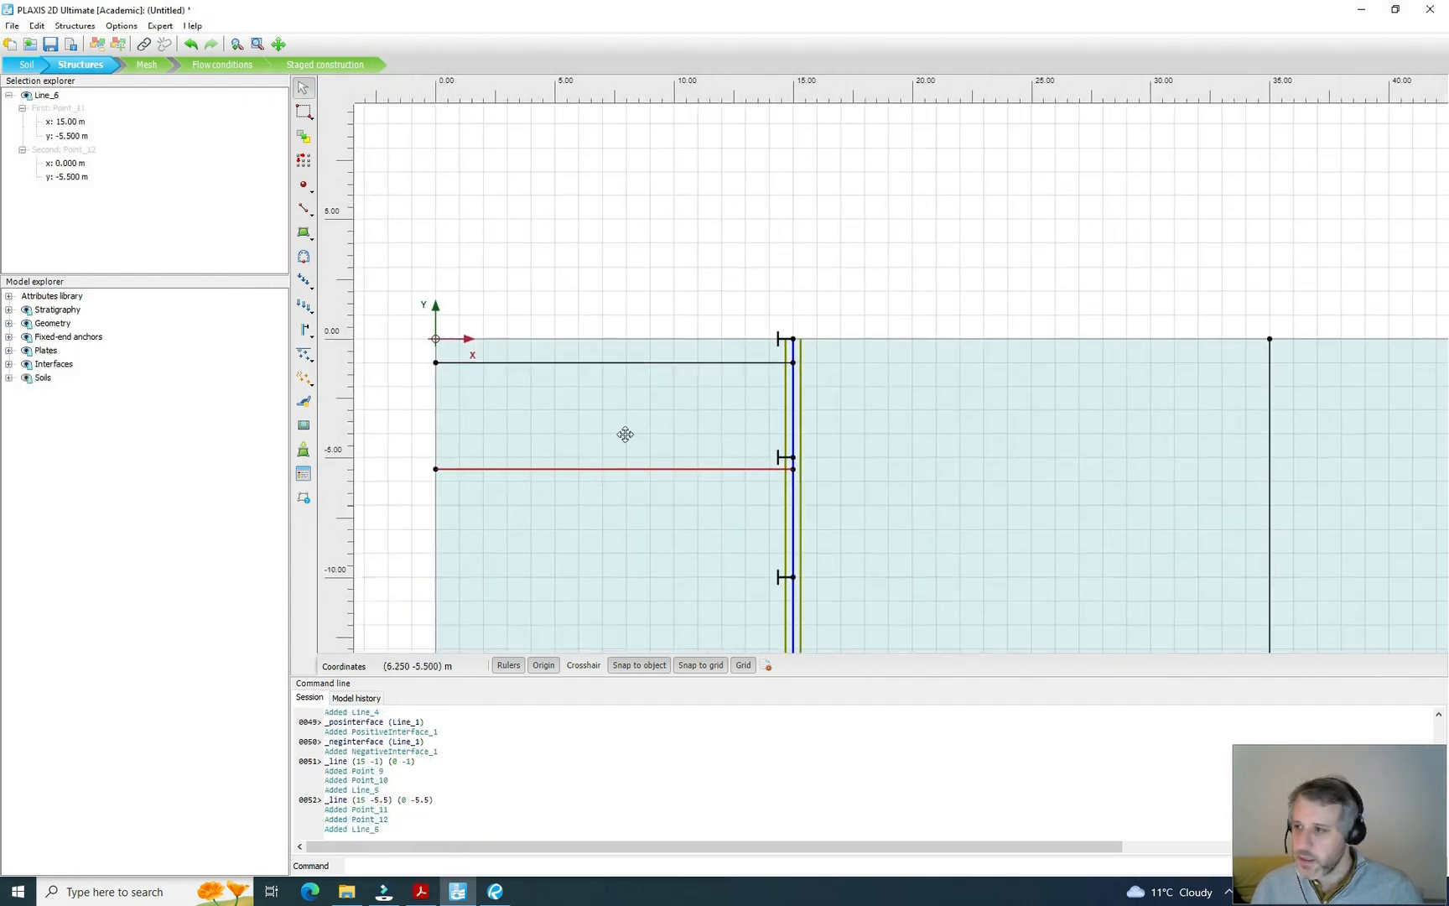
{"action": "left_click", "coordinate": [206, 25]}
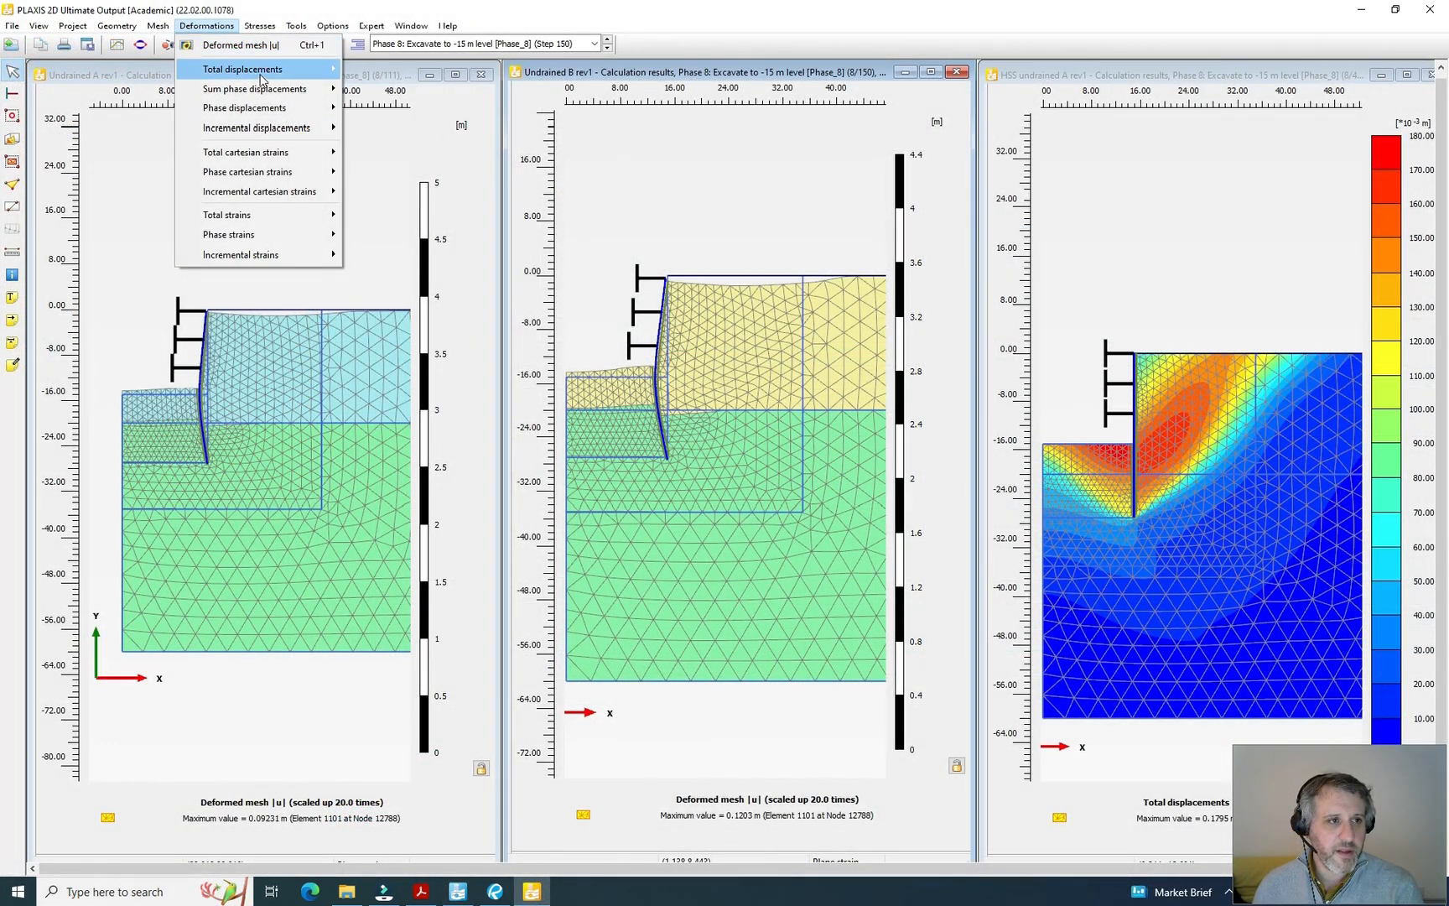
Step: Show |u| total displacement contours in the middle and left soil-model windows
{"action": "left_click", "coordinate": [243, 70]}
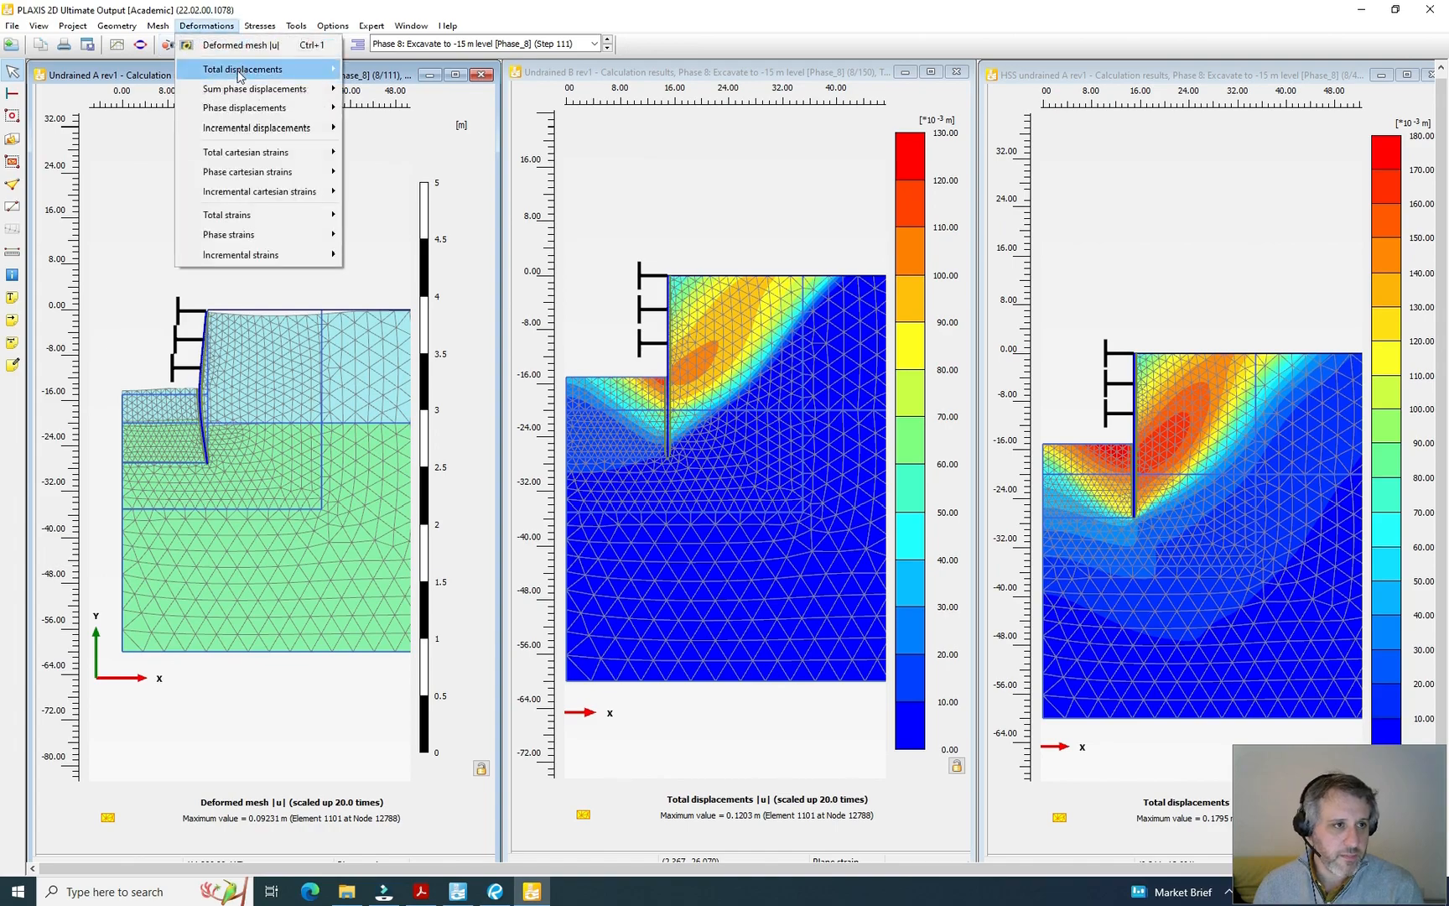
{"action": "left_click", "coordinate": [242, 69]}
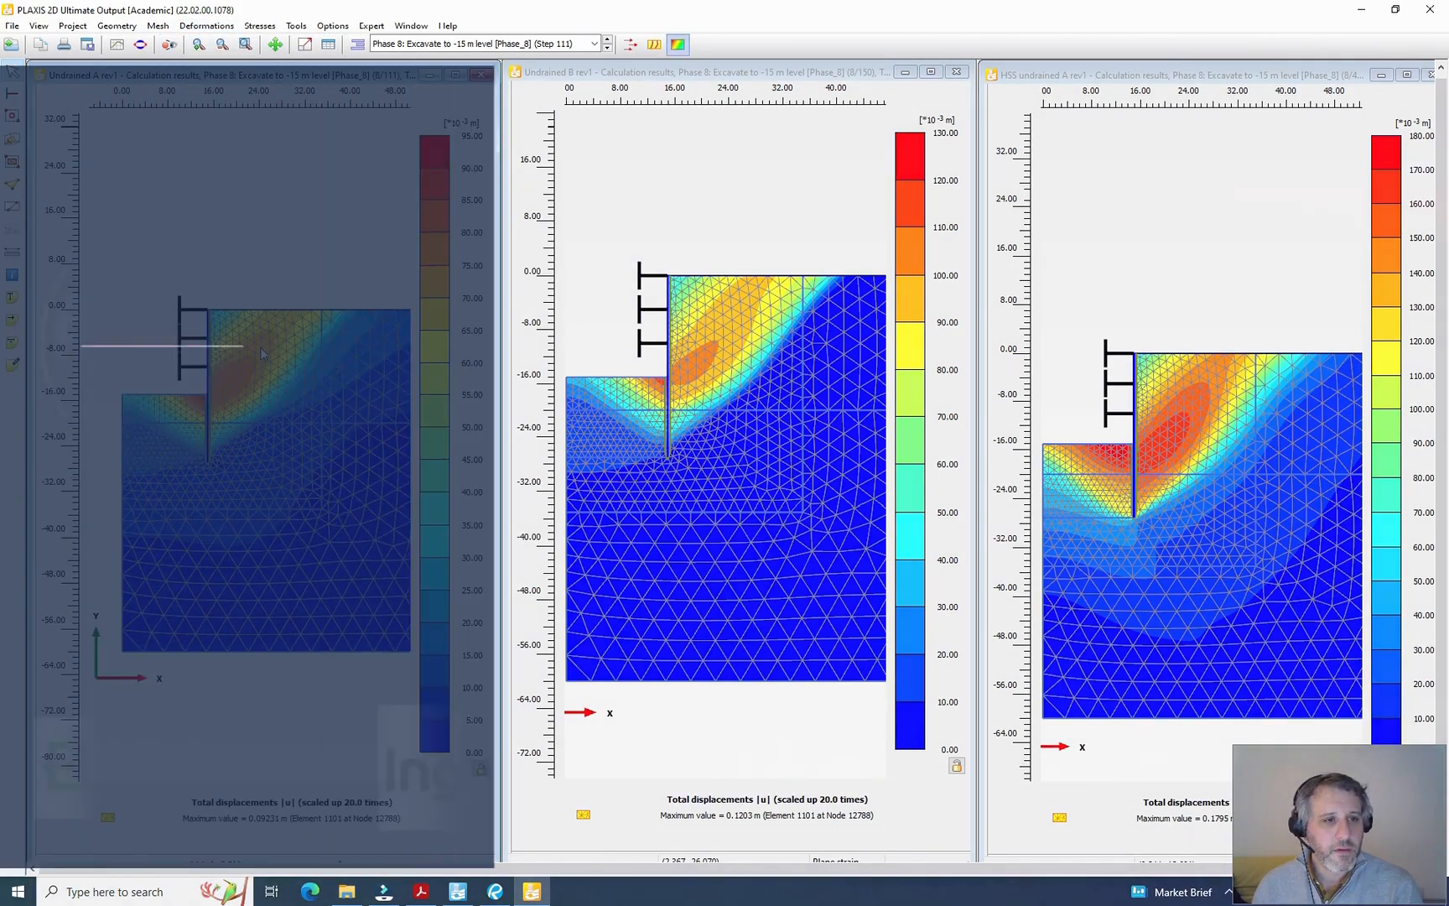